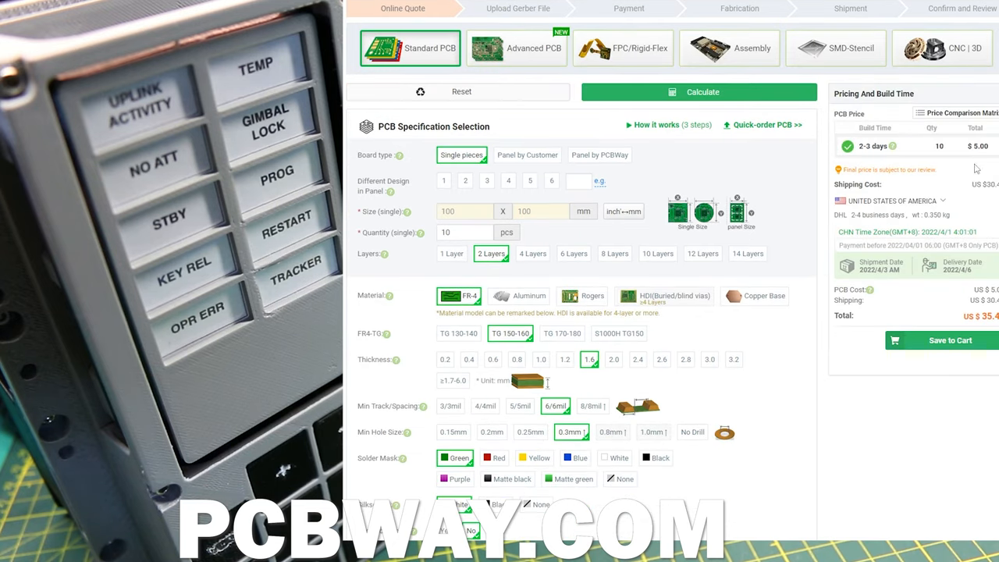
pyautogui.scroll(-3)
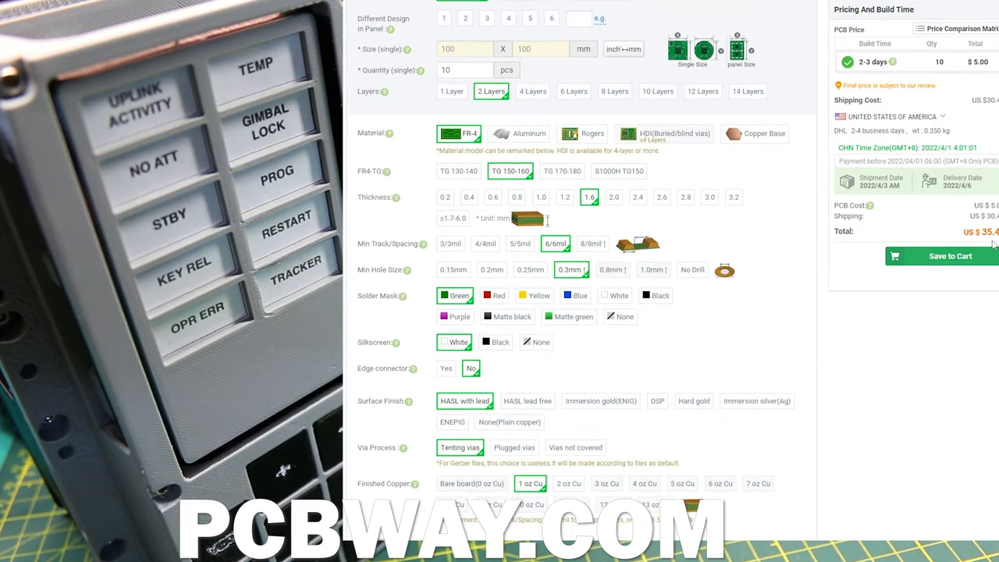
pyautogui.scroll(-3)
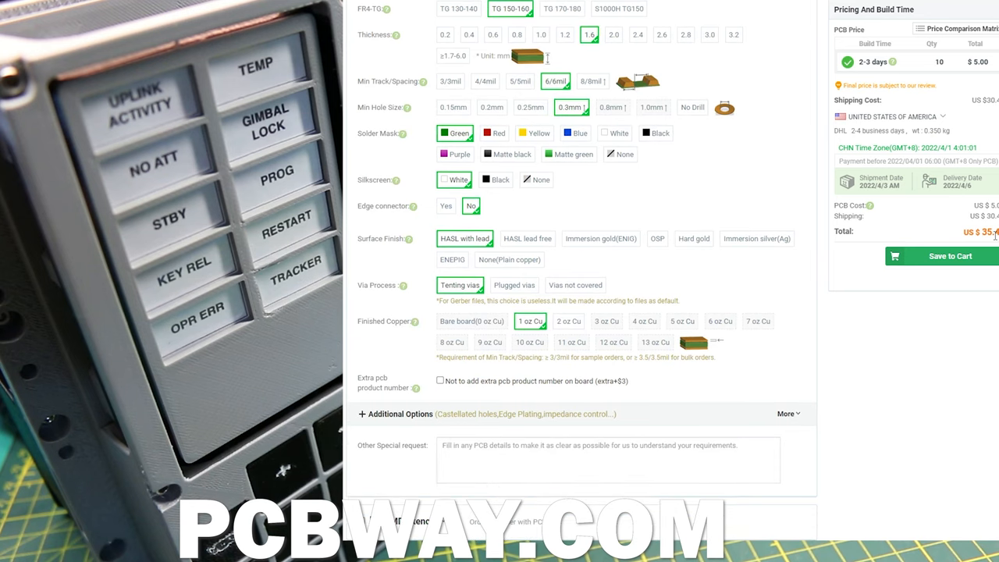
pyautogui.scroll(3)
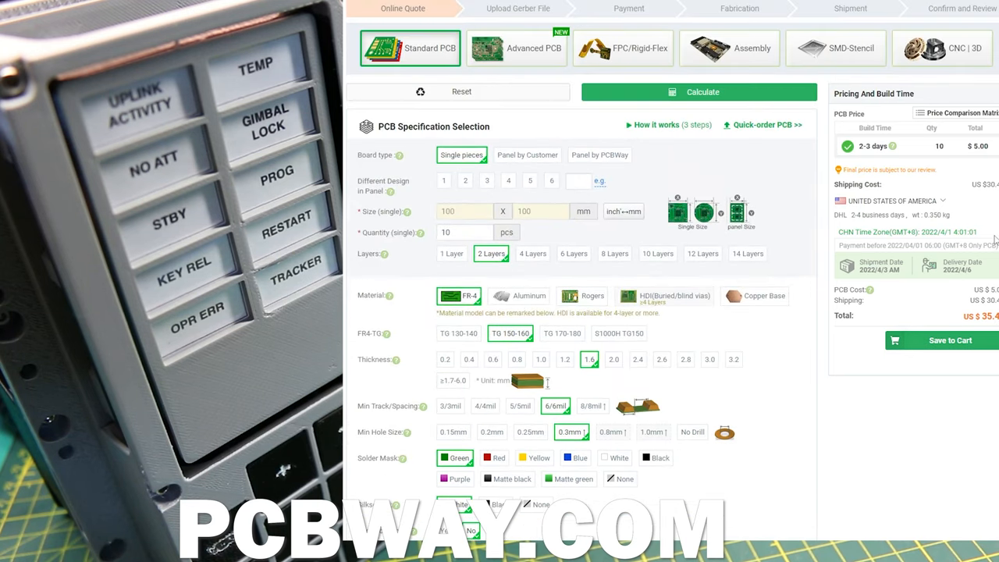